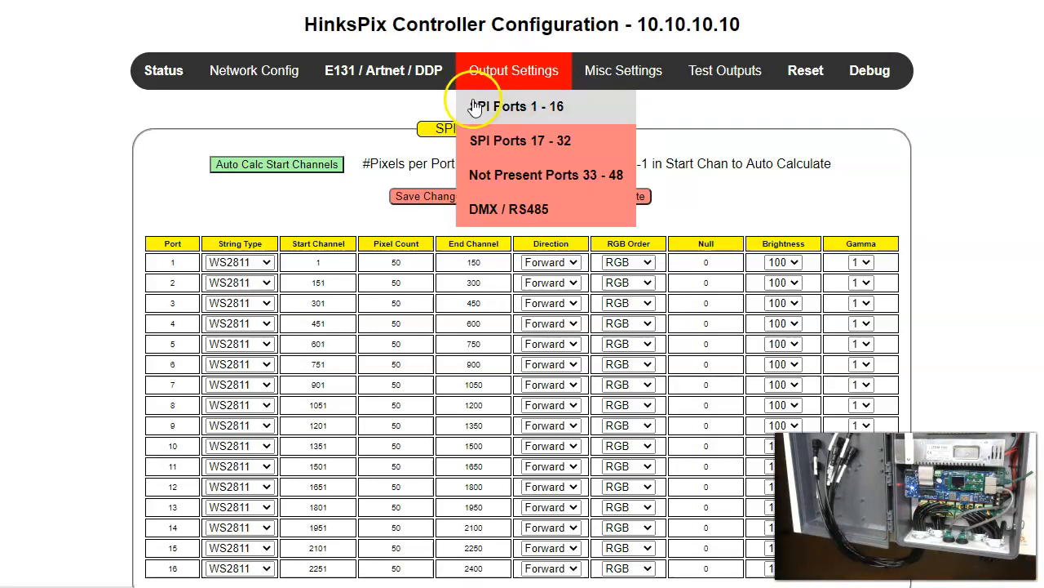
pyautogui.moveTo(489, 126)
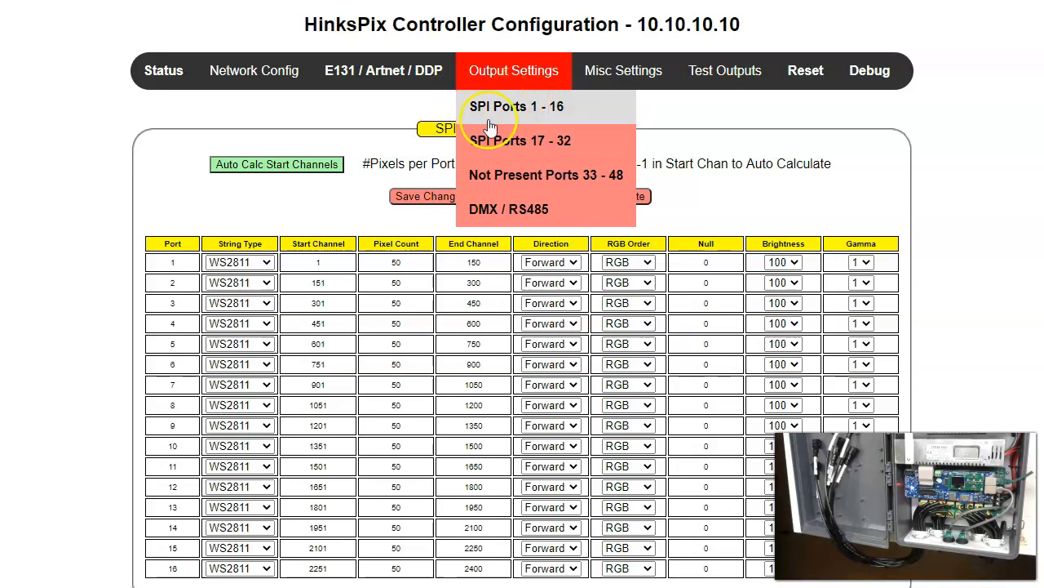
# View the SPI ports 1–16 page, then switch to ports 17–32 (WS2811, start channels 2401–4651)
pyautogui.click(515, 106)
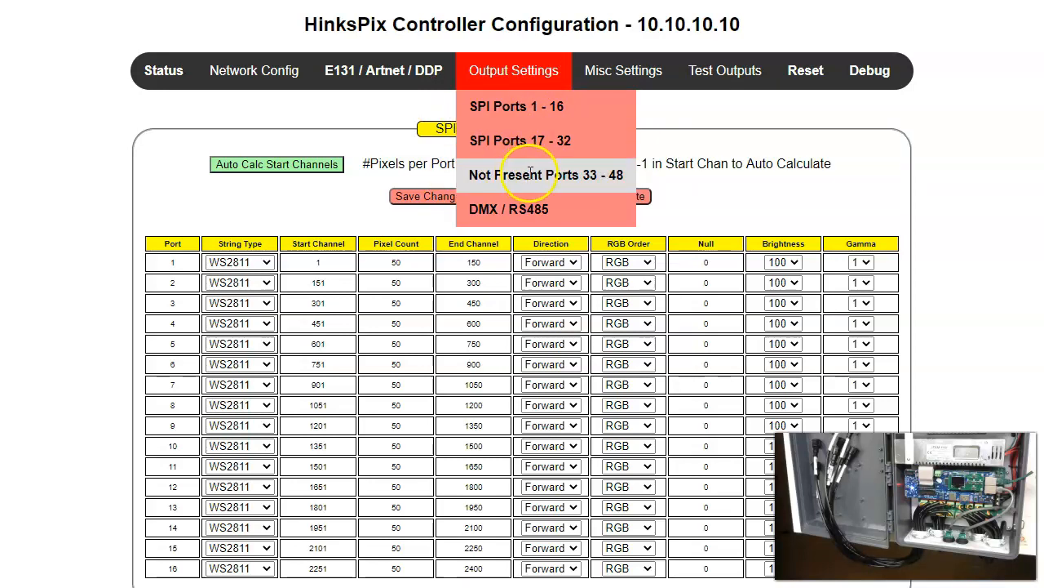
pyautogui.moveTo(534, 174)
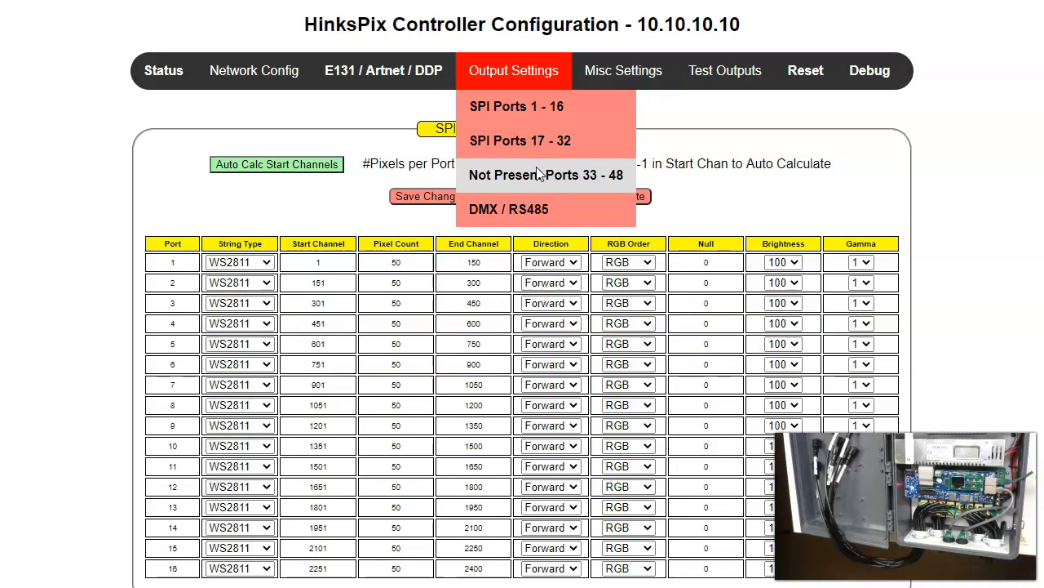
pyautogui.moveTo(538, 171)
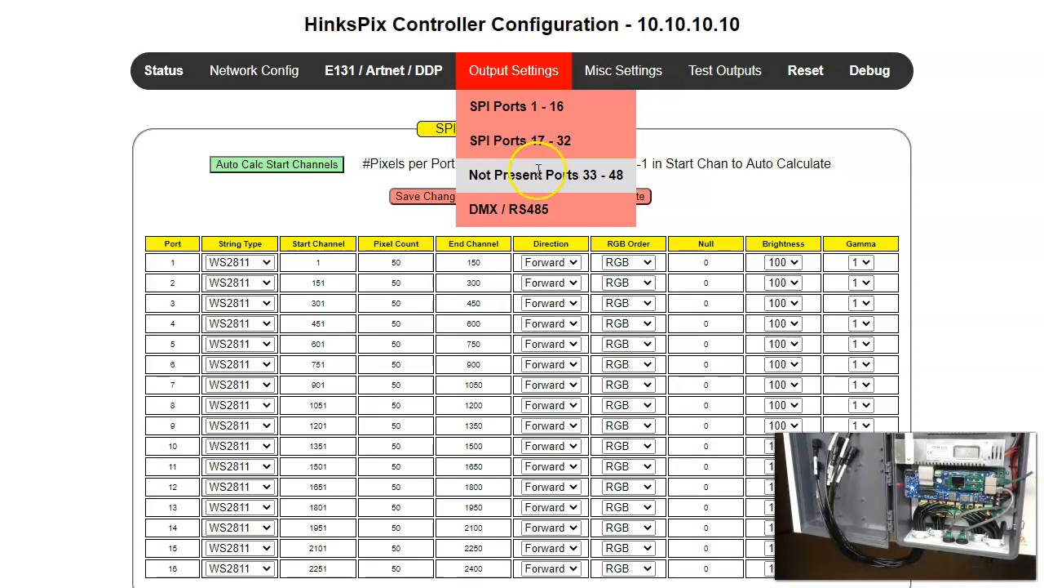
pyautogui.moveTo(516, 106)
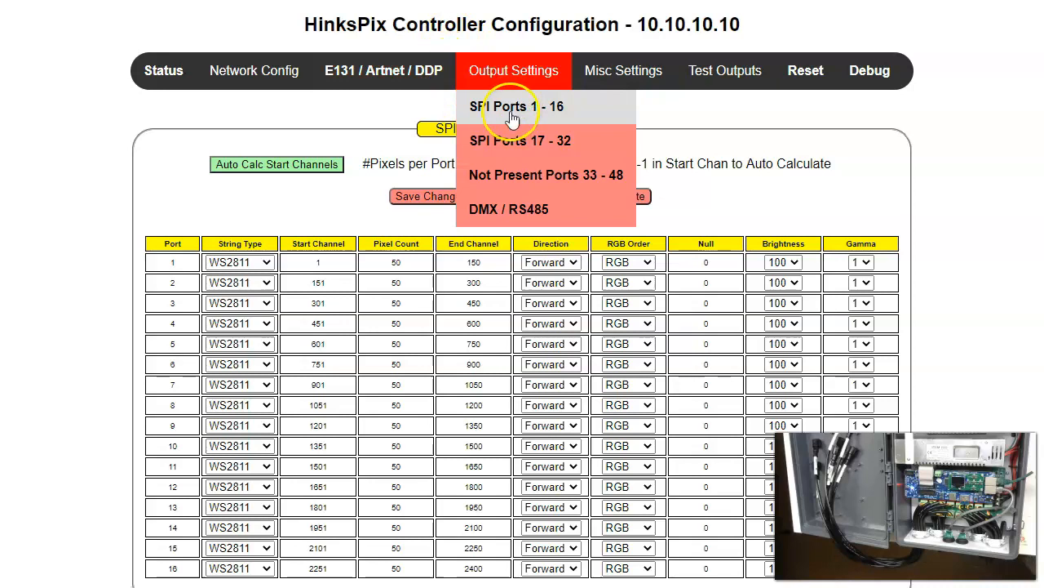
pyautogui.click(517, 106)
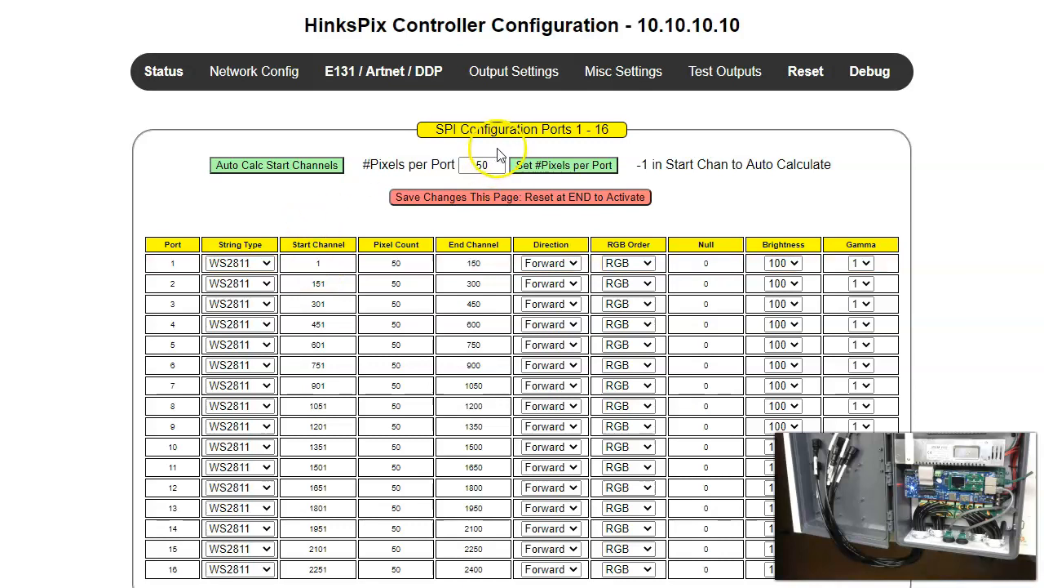
pyautogui.click(513, 71)
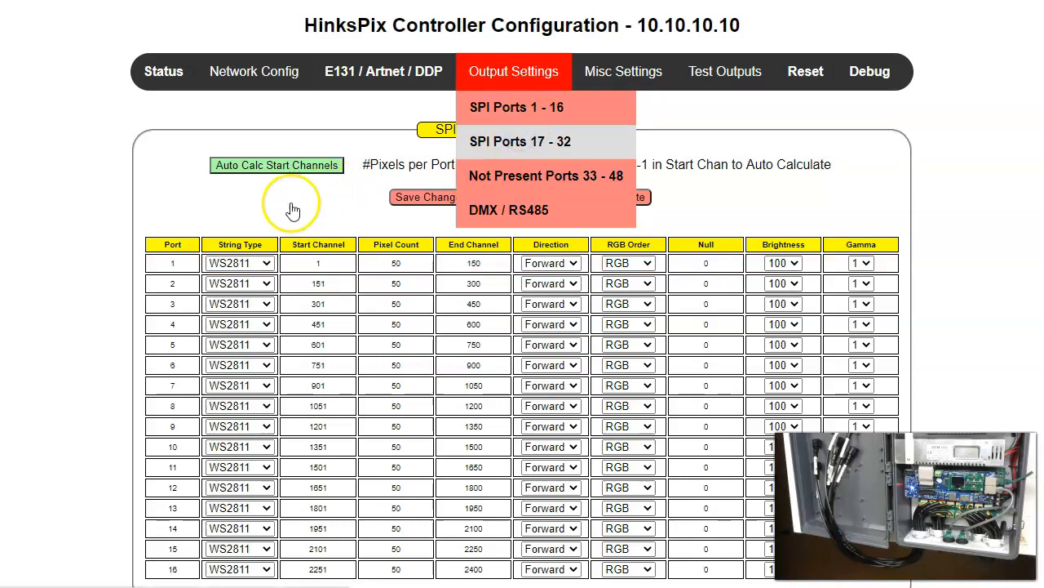
pyautogui.click(520, 141)
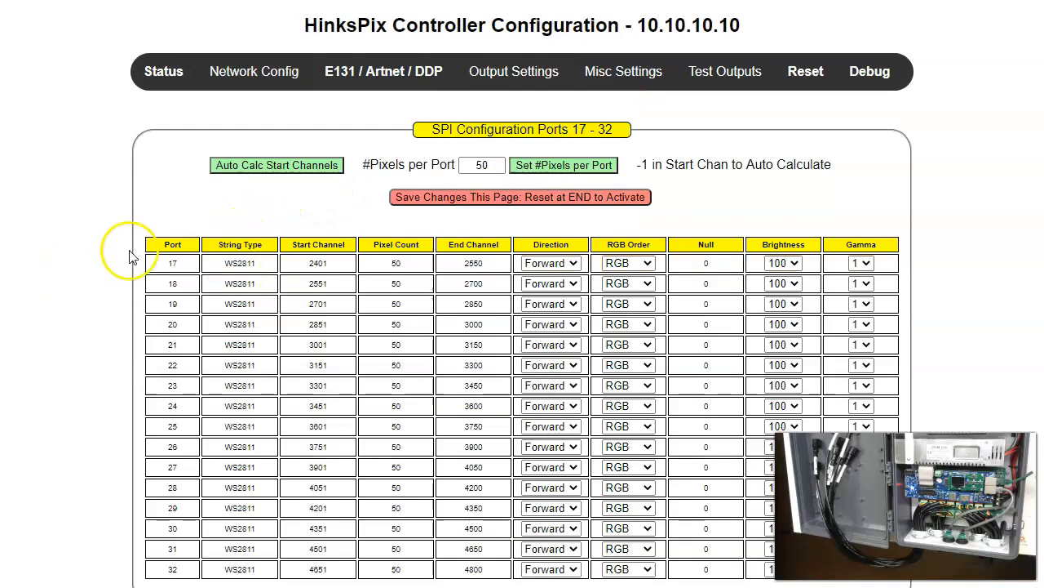